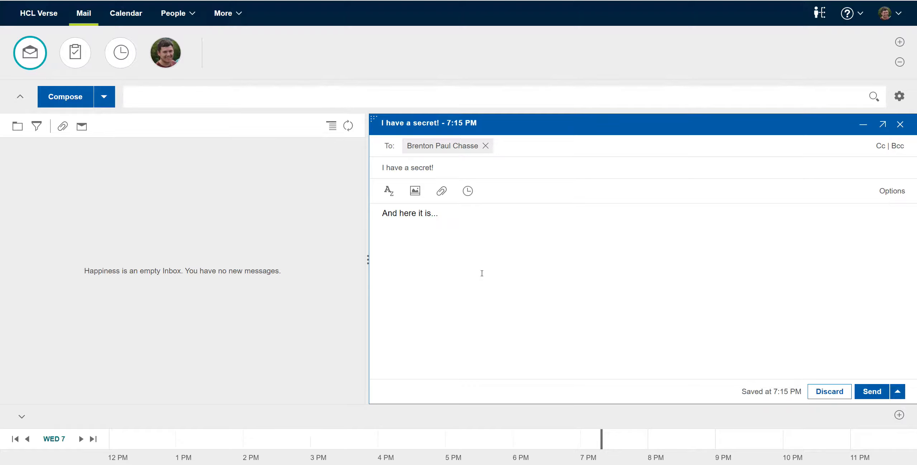
pyautogui.moveTo(525, 254)
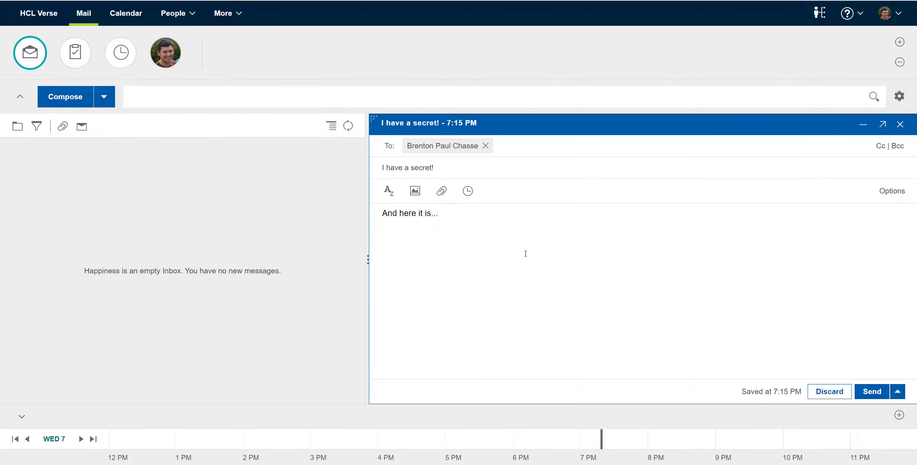
pyautogui.moveTo(437, 179)
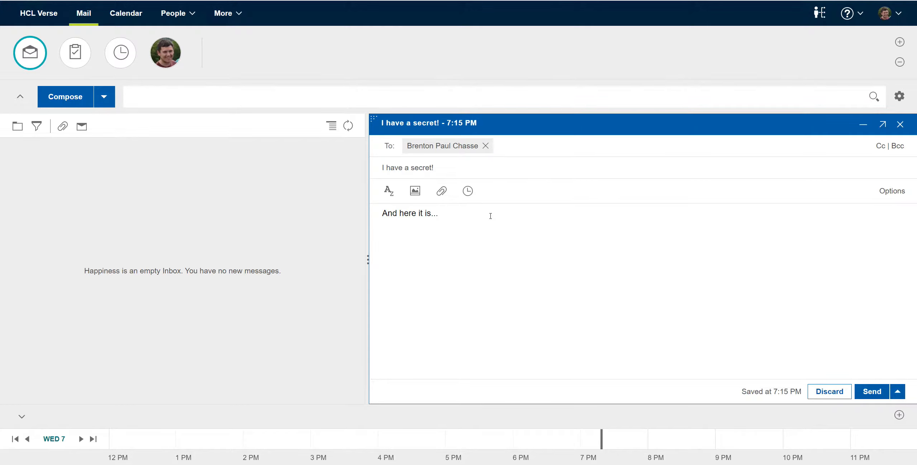
# - Review the SECRET entry in the classification pattern, then close applications.json to reach the save prompt
pyautogui.click(437, 214)
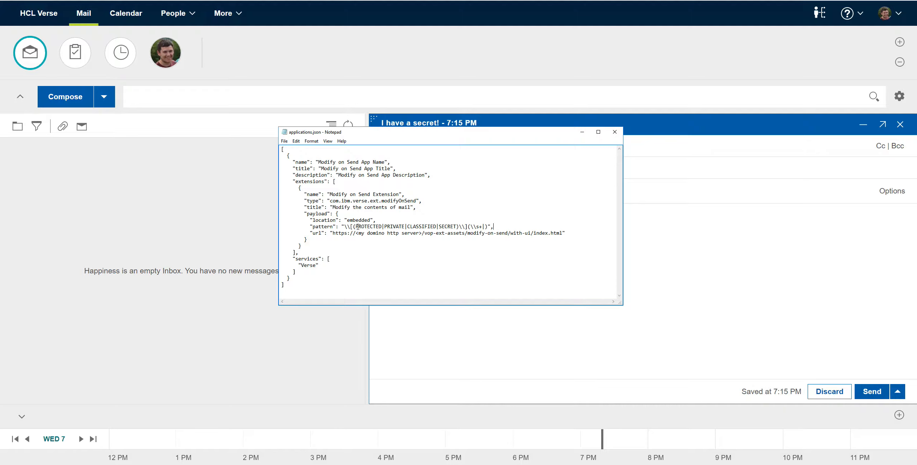
pyautogui.doubleClick(369, 227)
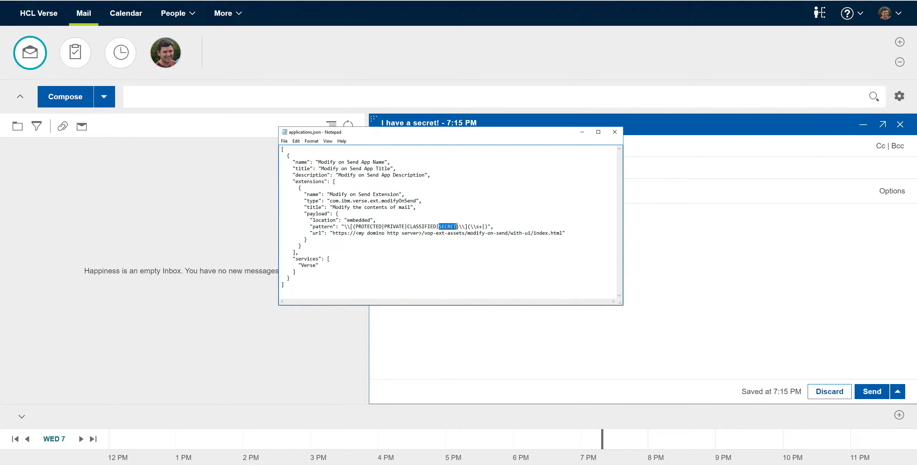
pyautogui.click(380, 227)
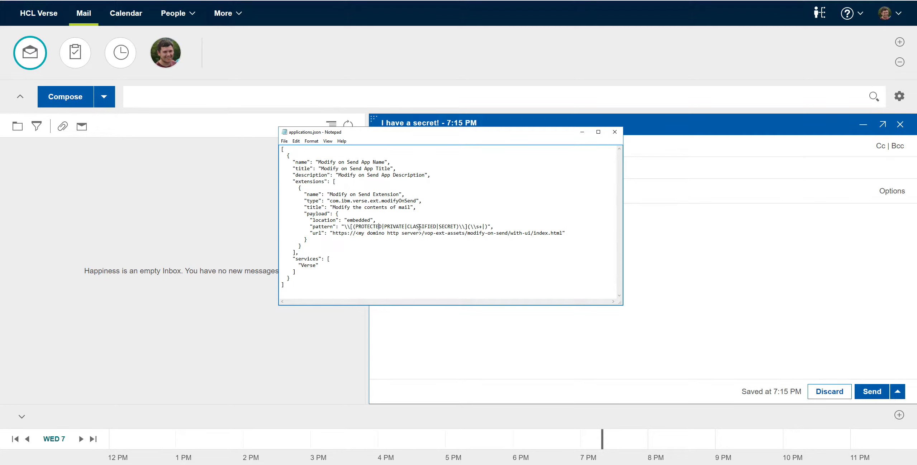
pyautogui.moveTo(605, 199)
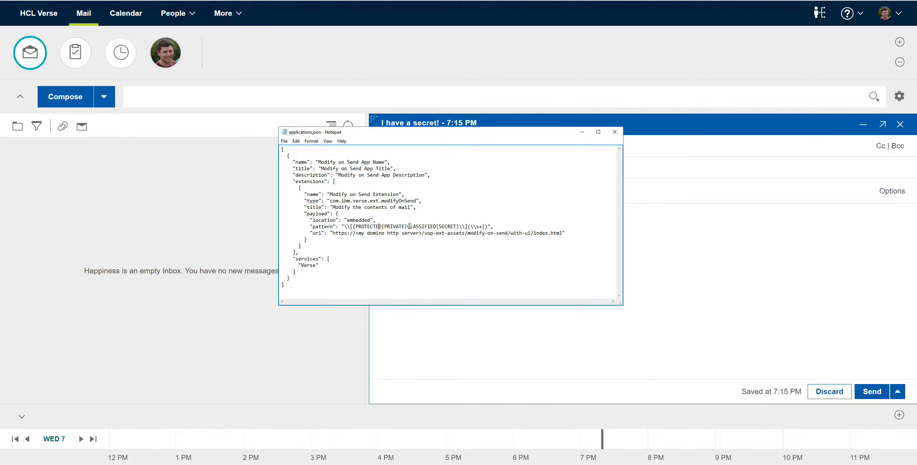
pyautogui.moveTo(615, 132)
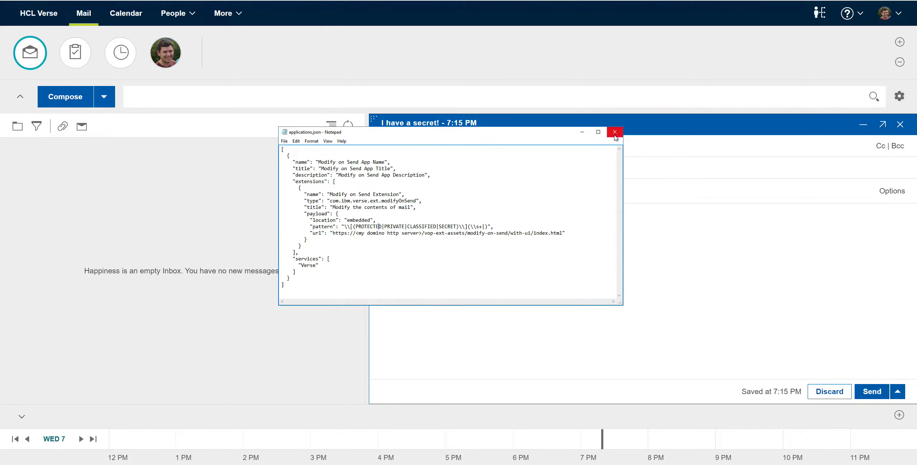
pyautogui.click(614, 132)
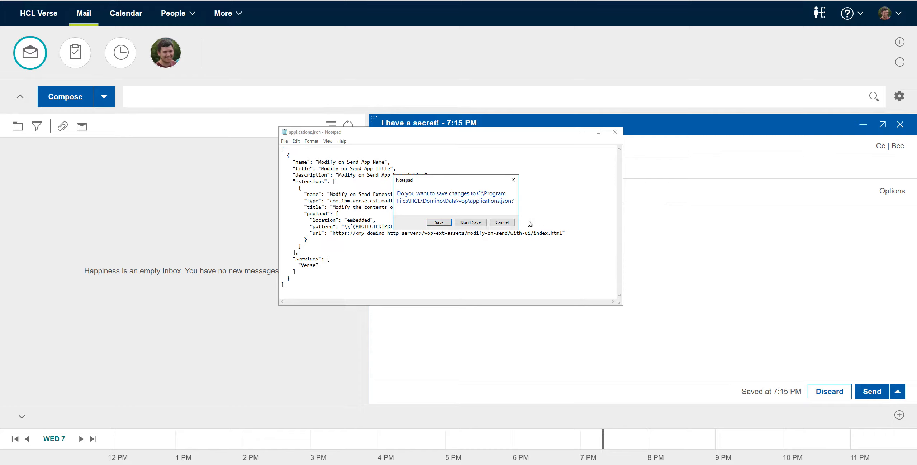
# - Answer Notepad's save prompt, letting the 'I have a secret!' email go out from Verse
pyautogui.click(470, 222)
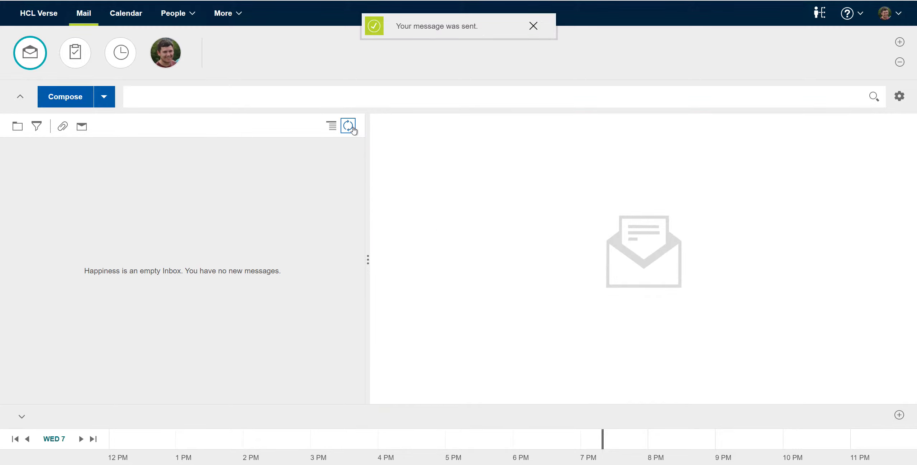
# - Refresh the inbox and open the received email, highlighting the added [SECRET] tag in subject and body
pyautogui.click(348, 125)
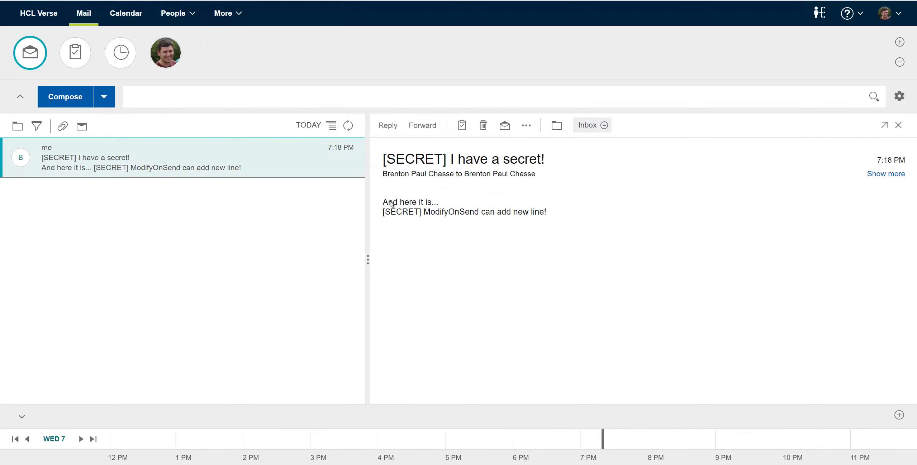
pyautogui.doubleClick(413, 159)
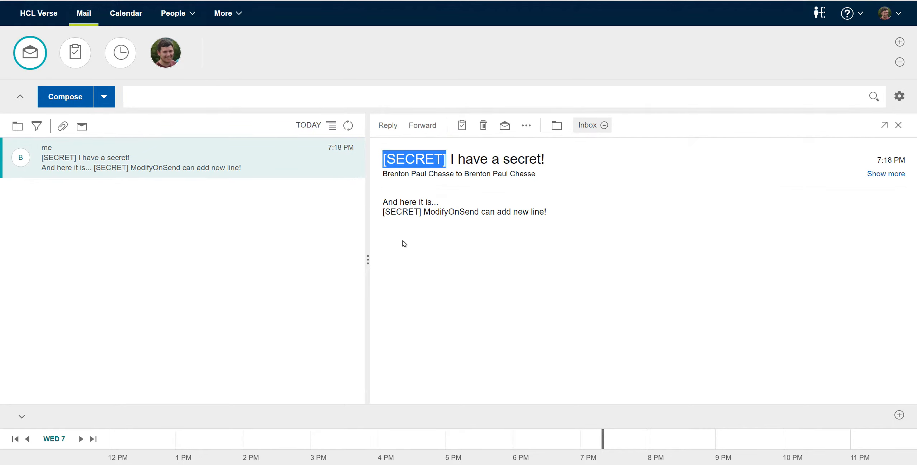
pyautogui.press('ctrl+a')
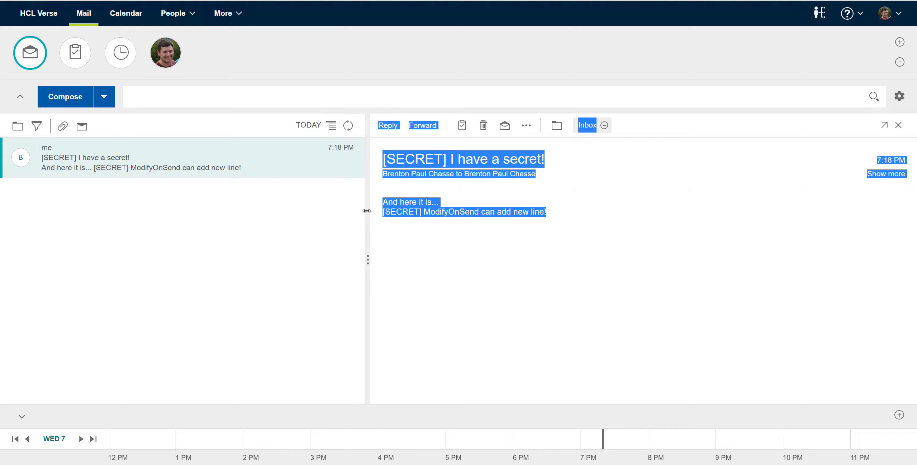
pyautogui.click(464, 211)
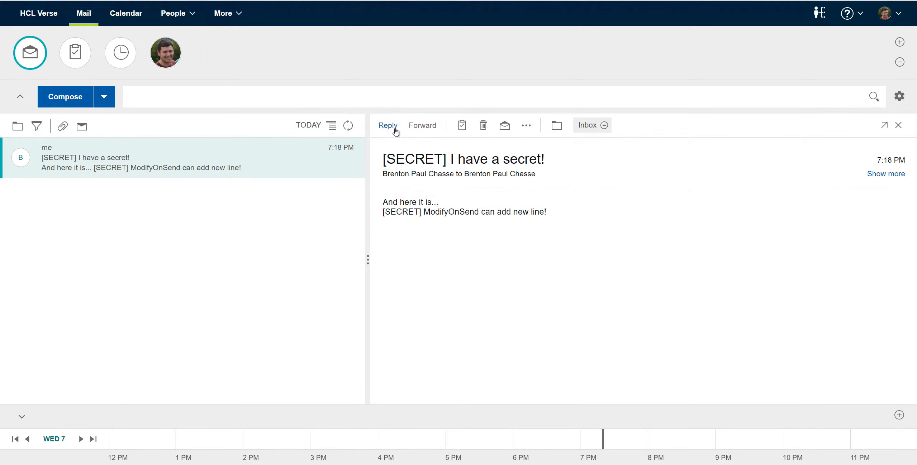
# - Reply to the [SECRET] email and send it with Make No Changes to the classification
pyautogui.click(387, 126)
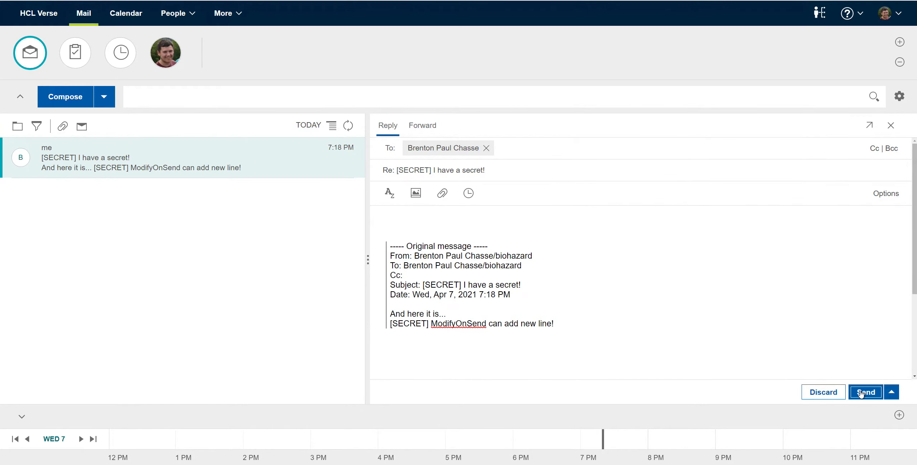
pyautogui.click(864, 392)
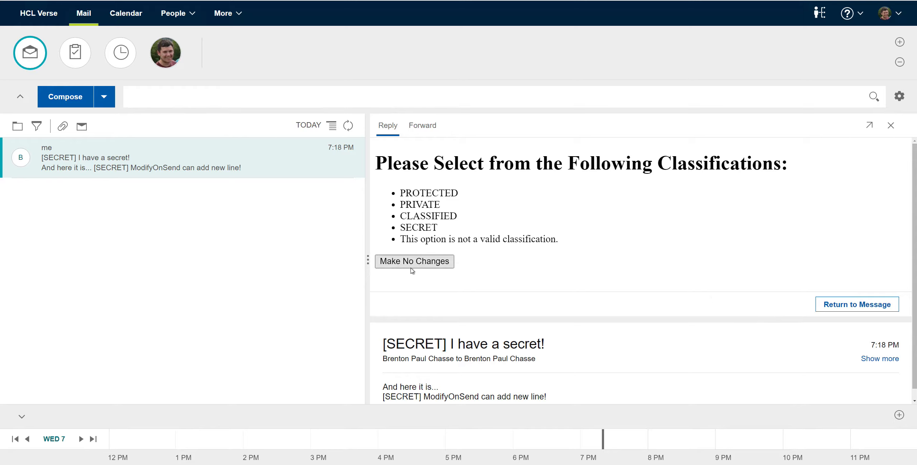
pyautogui.moveTo(414, 264)
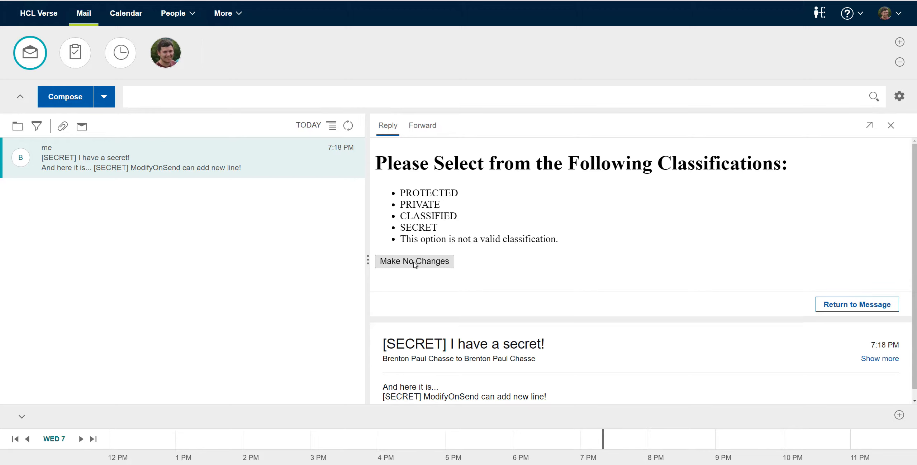
pyautogui.click(414, 261)
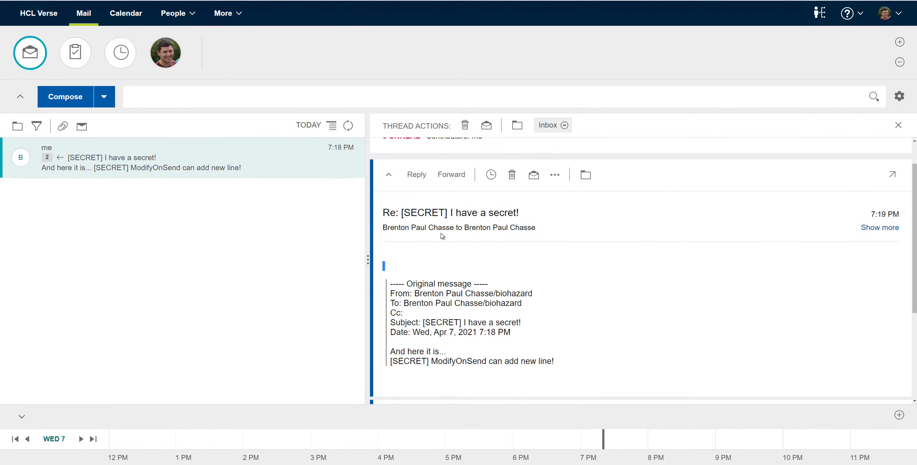
# - Start a reply to the 'Re: [SECRET] I have a secret!' message
pyautogui.doubleClick(391, 213)
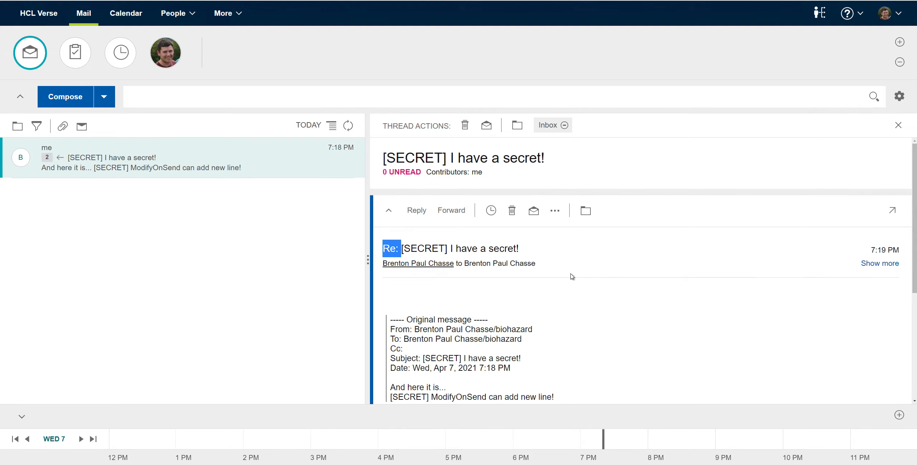
pyautogui.click(417, 211)
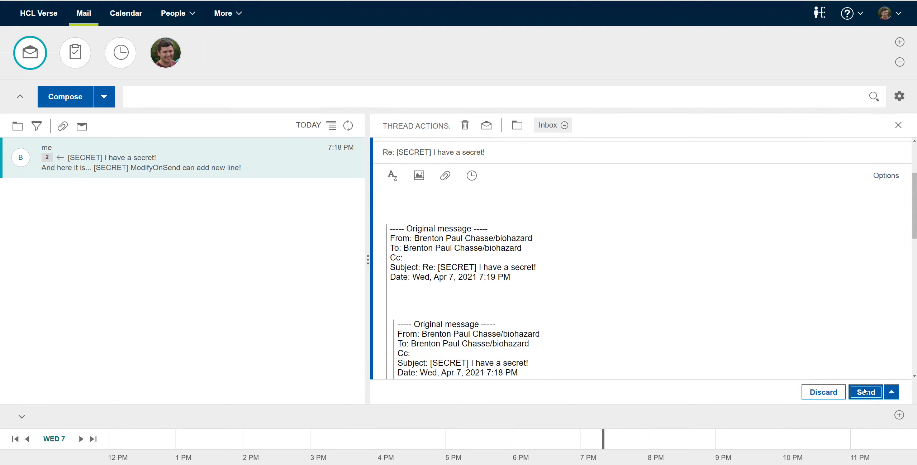
# - Send the second reply so the Modify-on-Send panel lists PROTECTED, PRIVATE, CLASSIFIED, SECRET and an invalid option
pyautogui.click(864, 392)
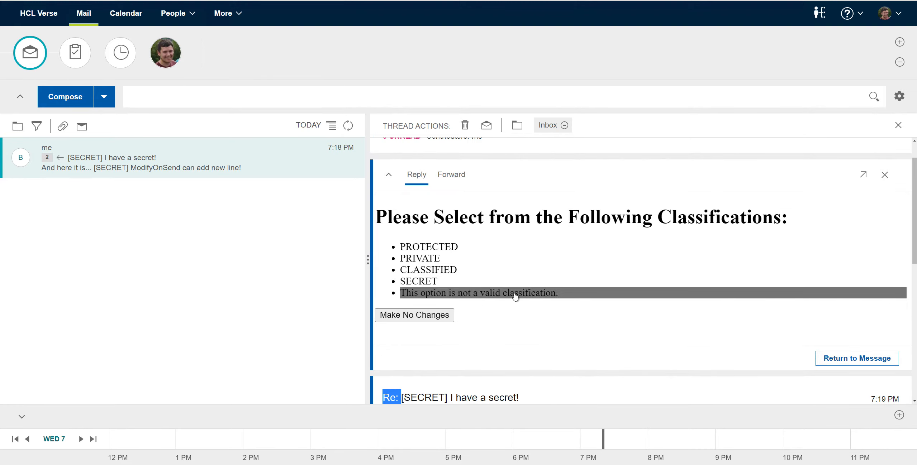
pyautogui.scroll(3)
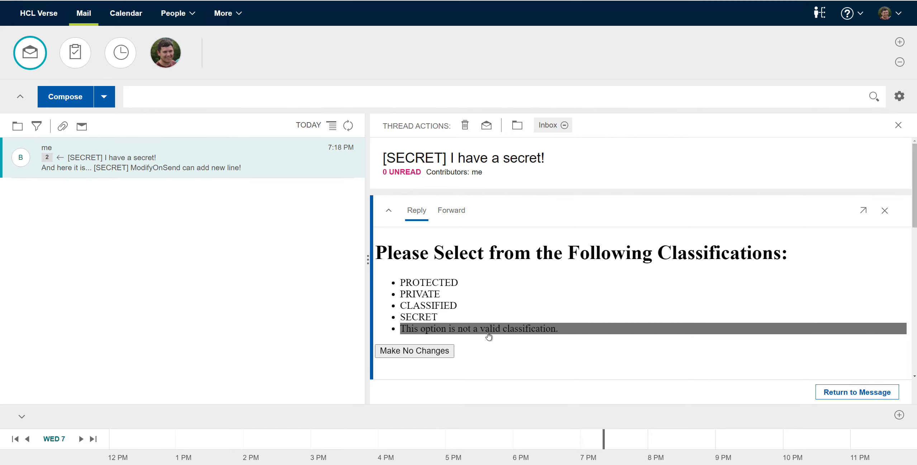
pyautogui.moveTo(500, 334)
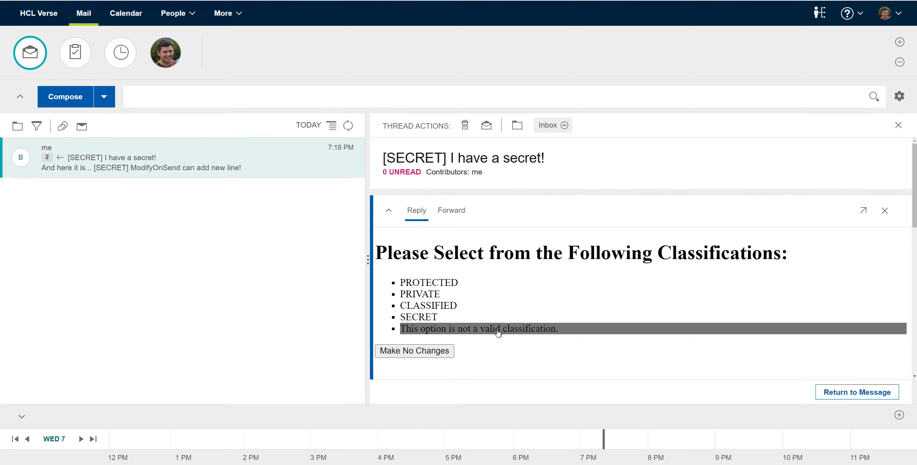
pyautogui.moveTo(484, 335)
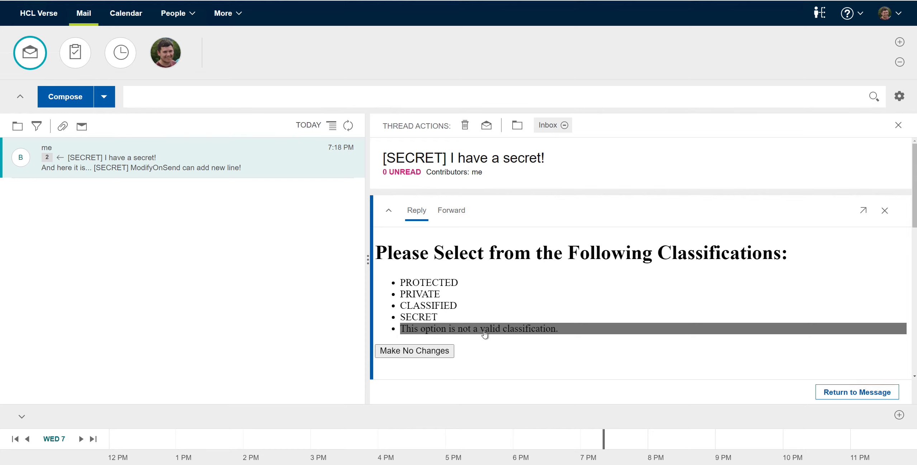